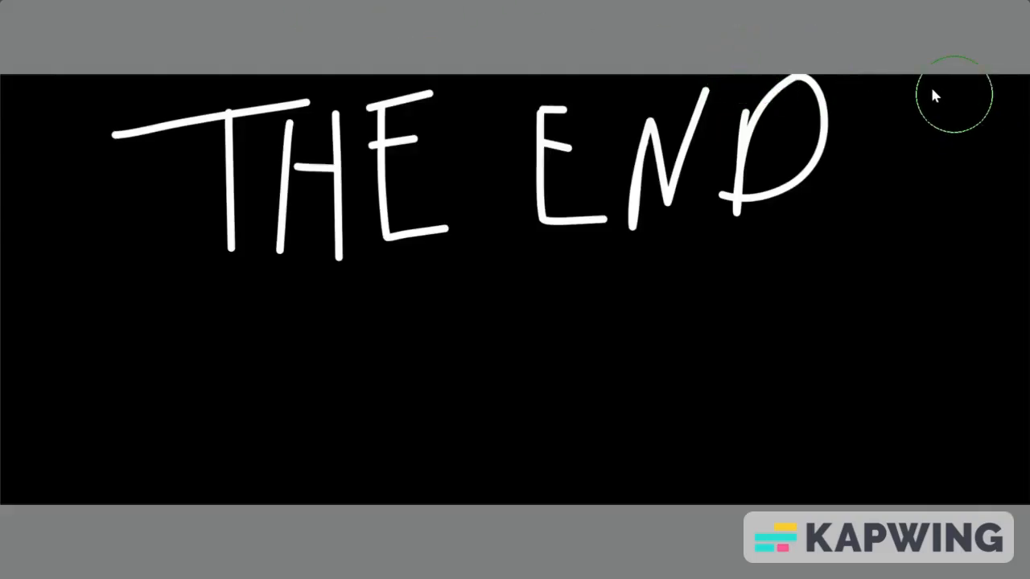
mouse_move(954, 85)
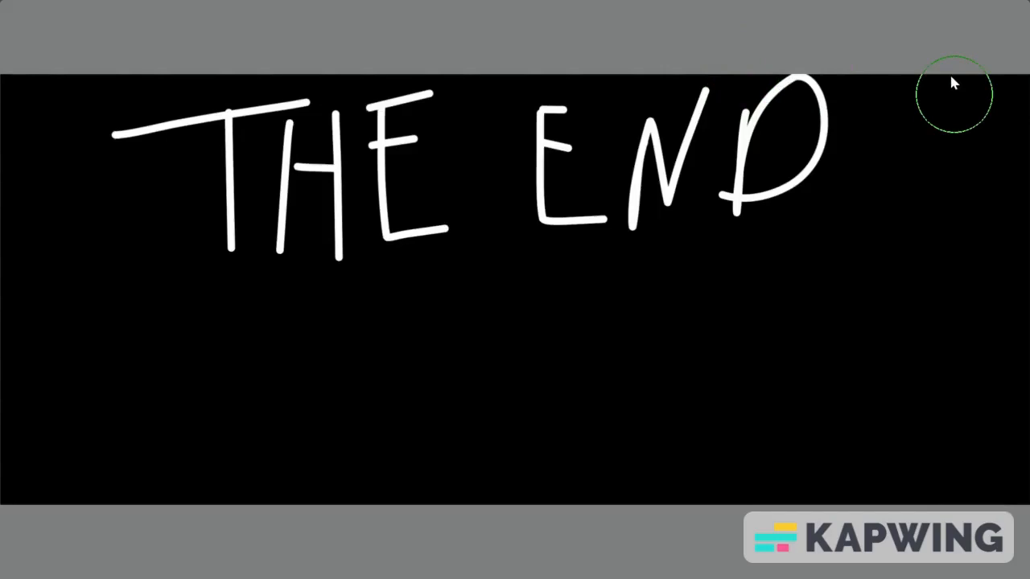